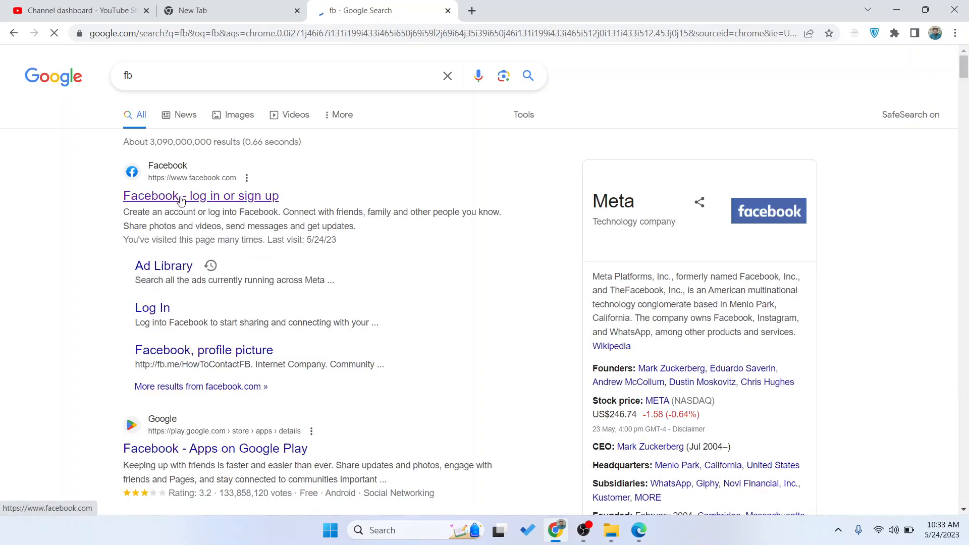
Step: Go to Facebook from the Google results and open the How to Solutions Page
click(201, 196)
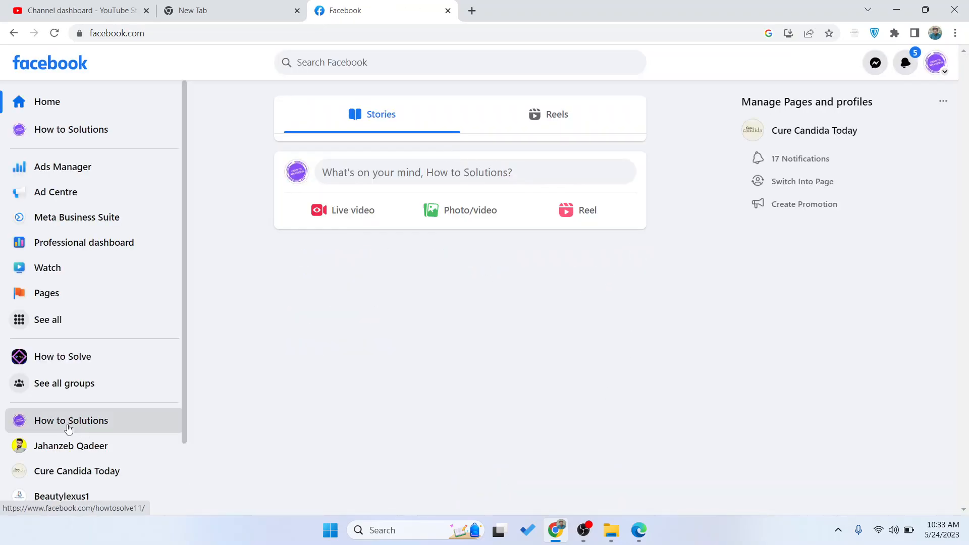
click(71, 420)
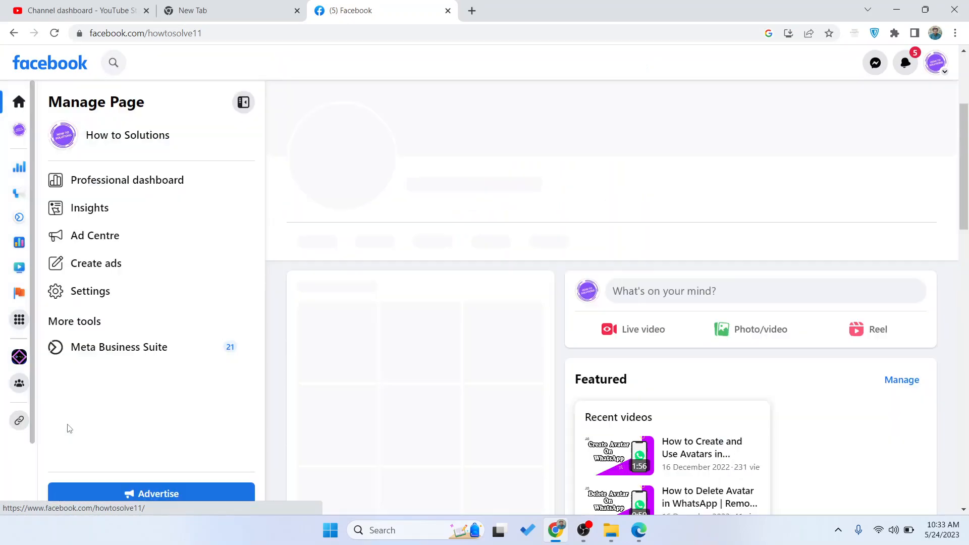
Step: Launch Meta Business Suite for the How to Solutions Page from More tools
click(119, 346)
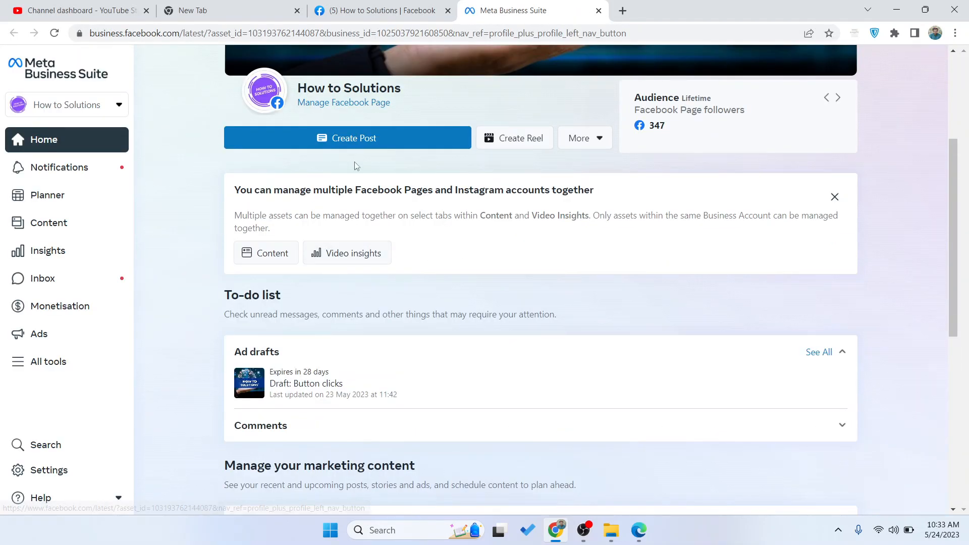
click(48, 362)
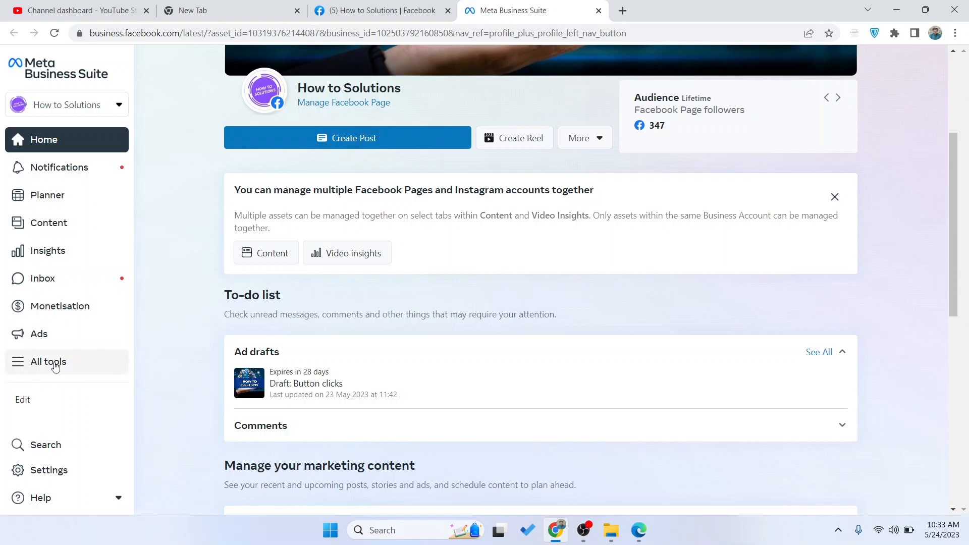
Step: Choose Sound Collection from the All tools panel, opening a new Business Suite tab
click(49, 361)
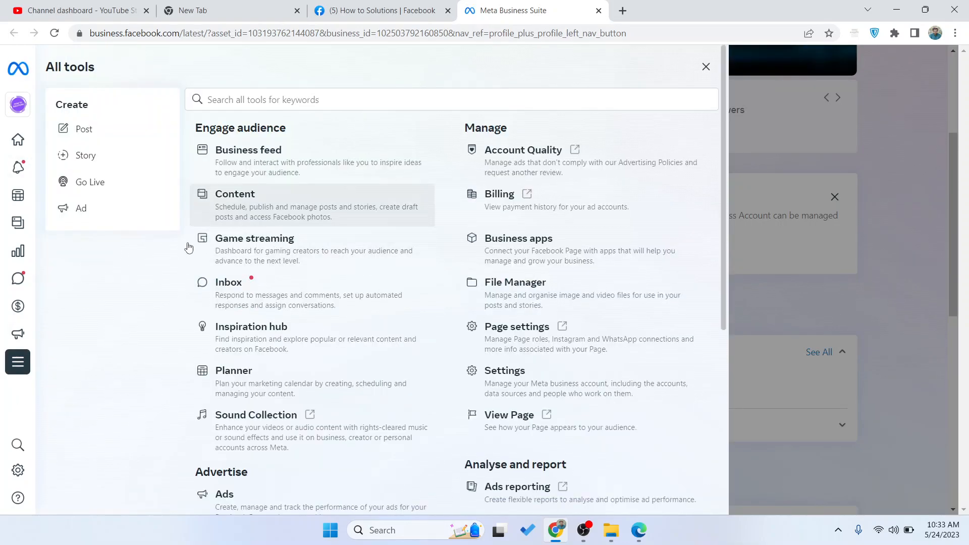
mouse_move(259, 434)
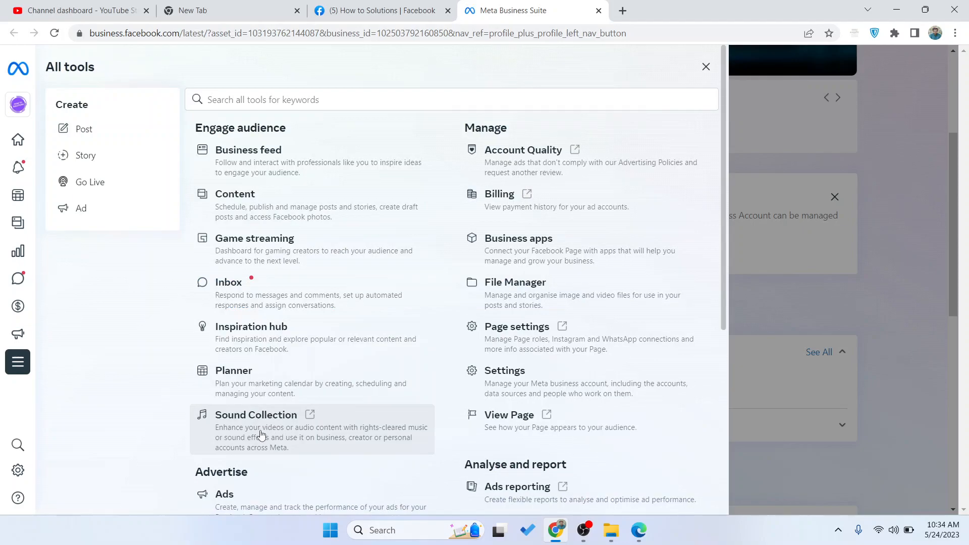
click(255, 415)
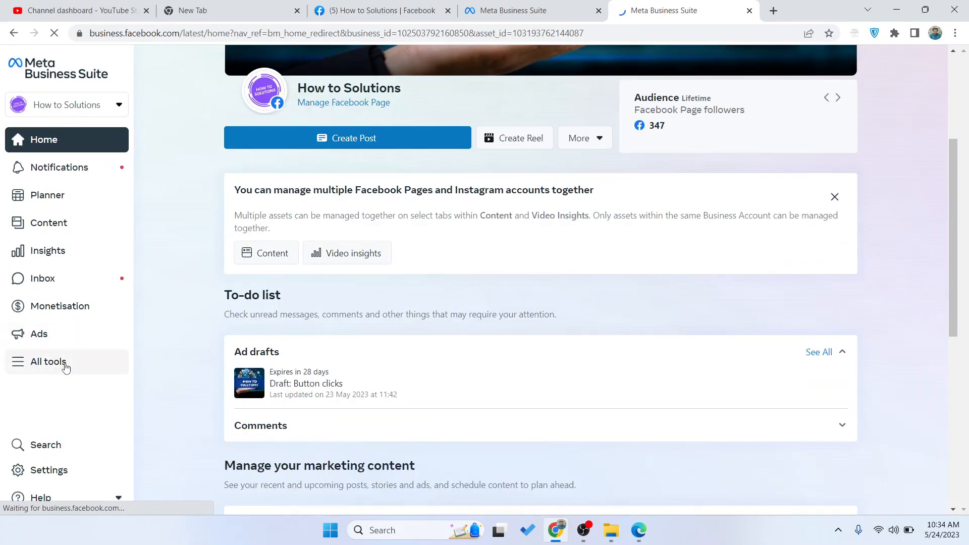
Step: Choose Sound Collection under Engage audience again, reaching its terms-of-use prompt
click(48, 362)
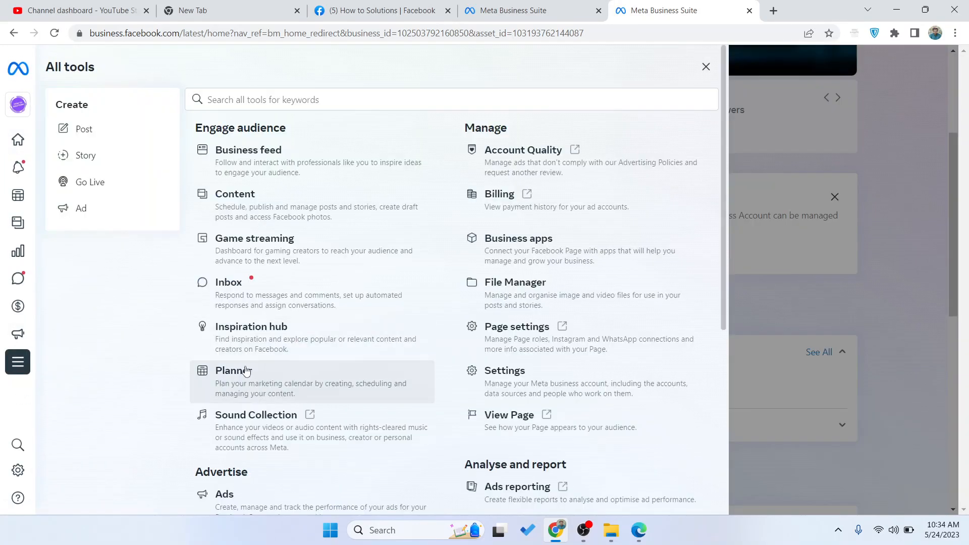
click(256, 415)
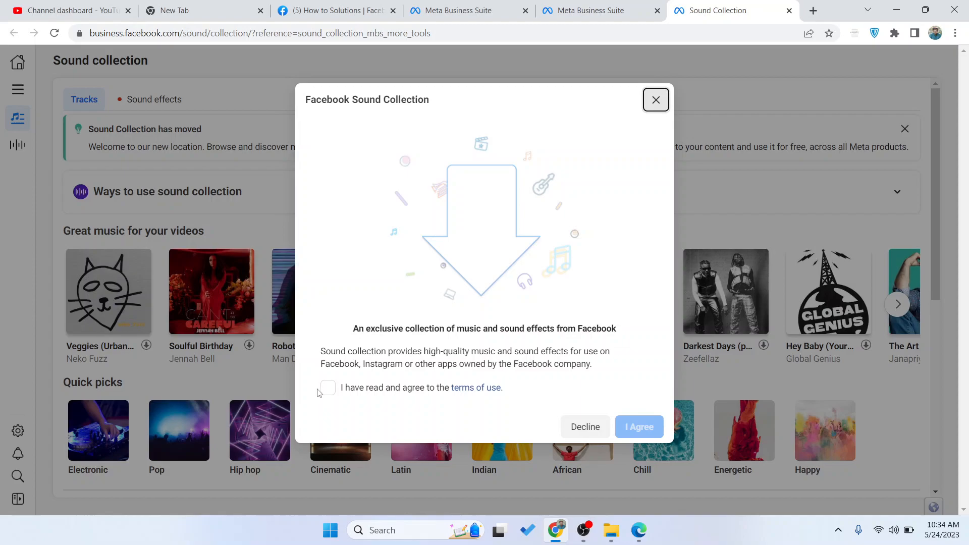
Step: Dismiss the terms prompt and browse the tracks list with the Genres filter dropdown
click(655, 100)
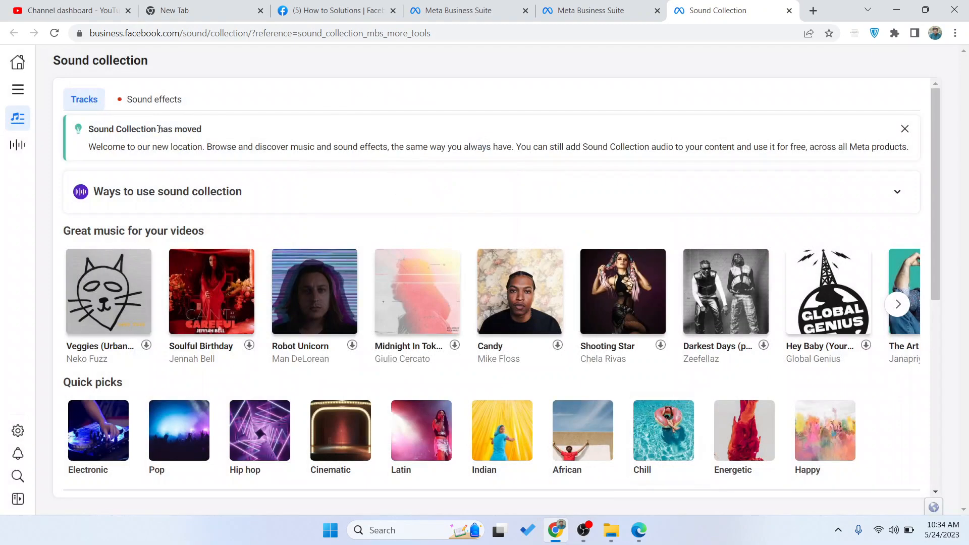
scroll(down, 3)
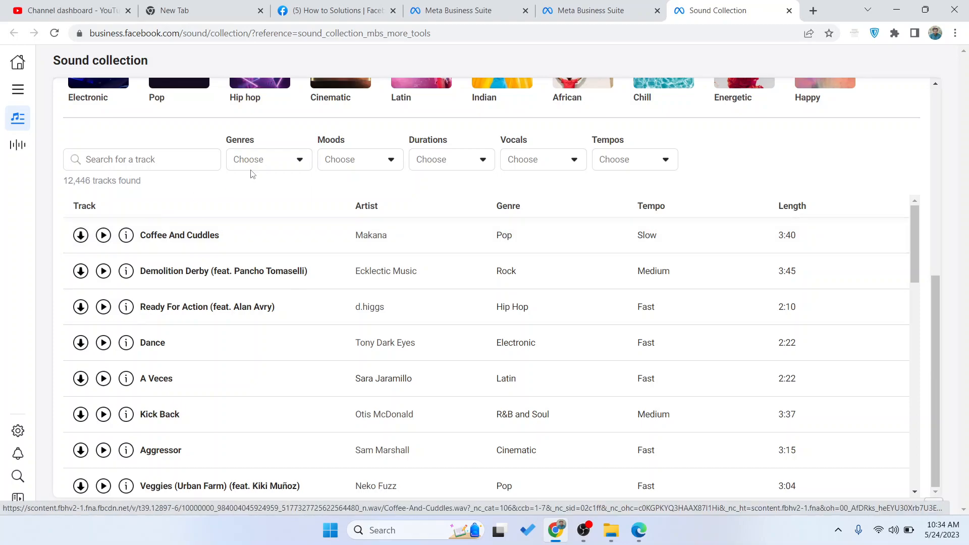
click(268, 158)
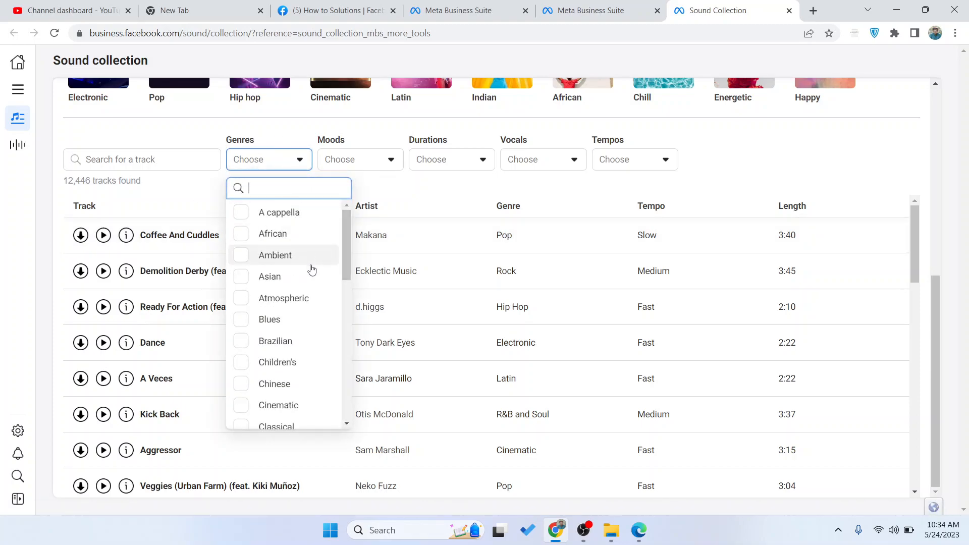
click(451, 160)
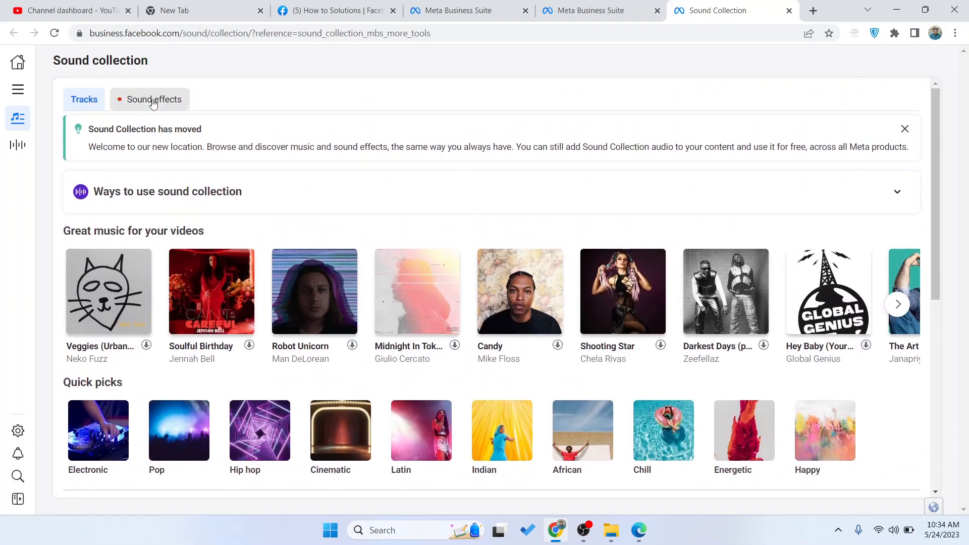
Step: View the Sound effects list, then return to the new Google tab
click(152, 100)
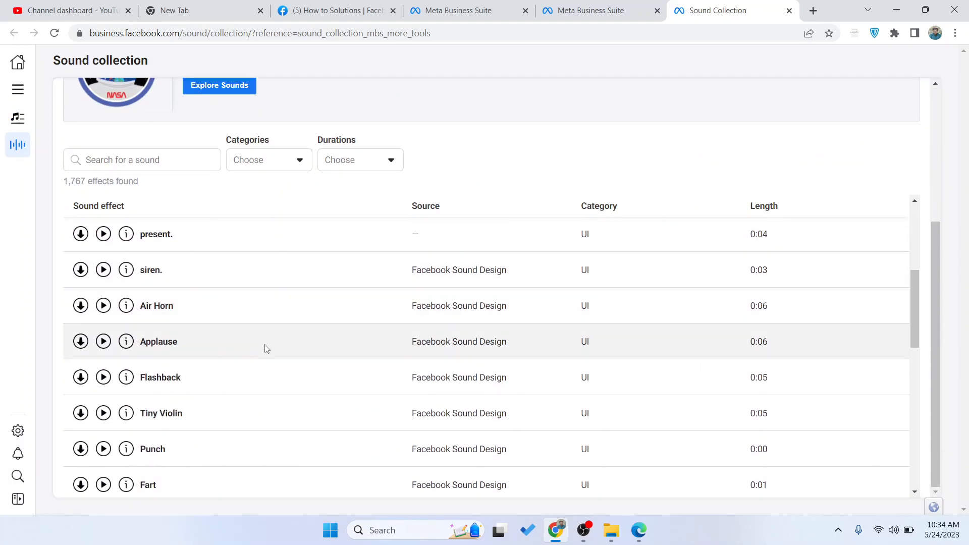
click(198, 10)
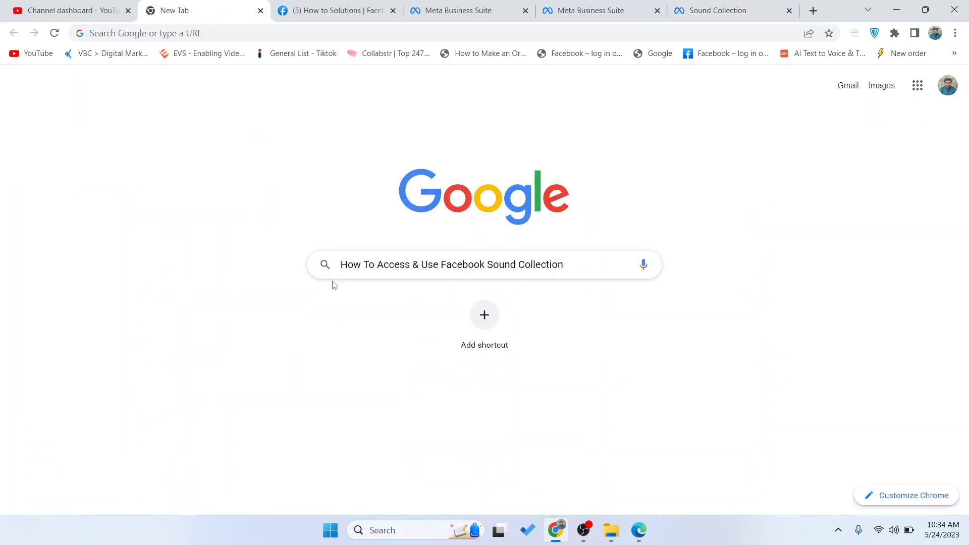
mouse_move(396, 312)
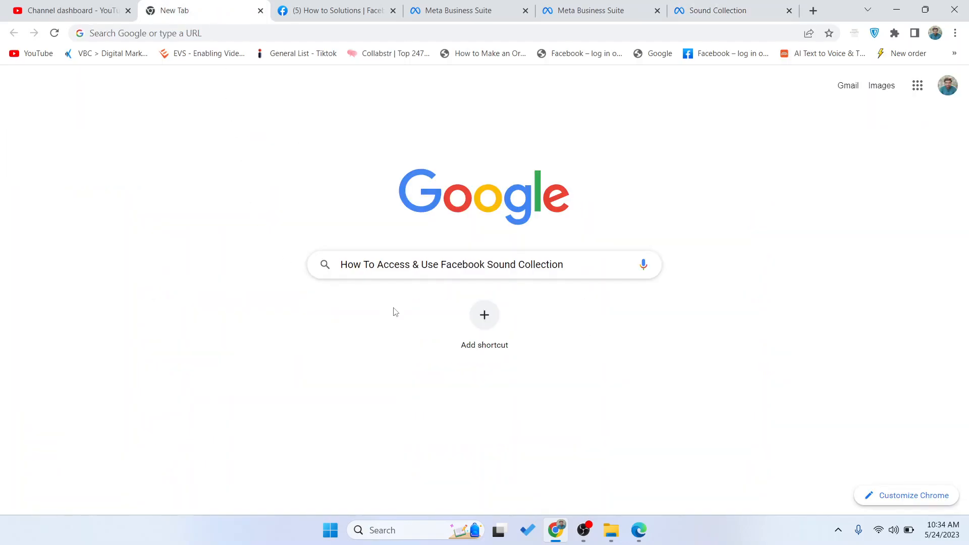